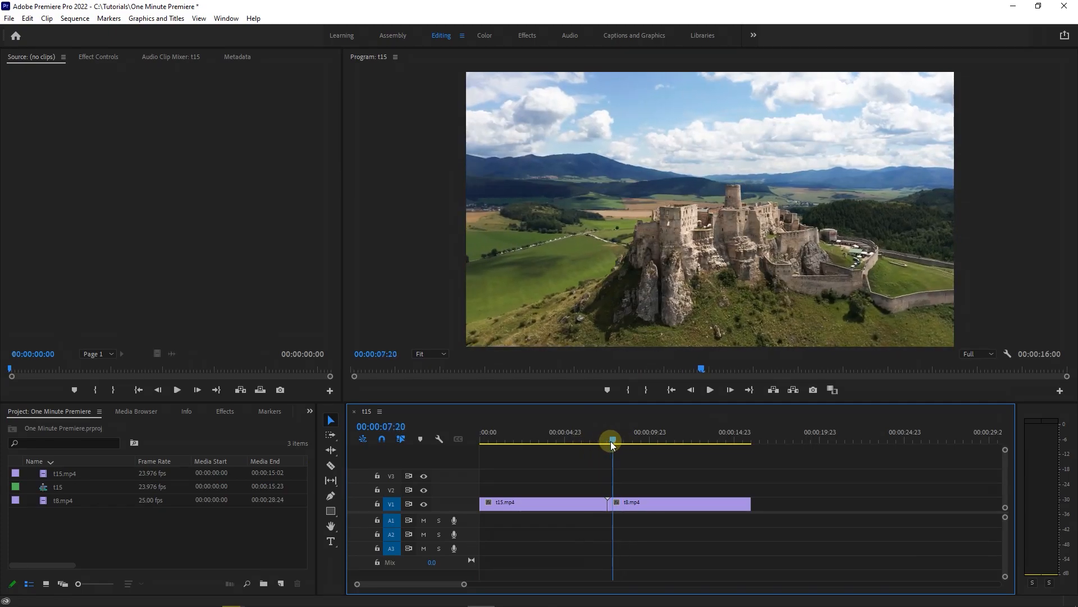
Scrub the playhead across the cut between t15.mp4 and t8.mp4.
left_click_drag(610, 444, 596, 443)
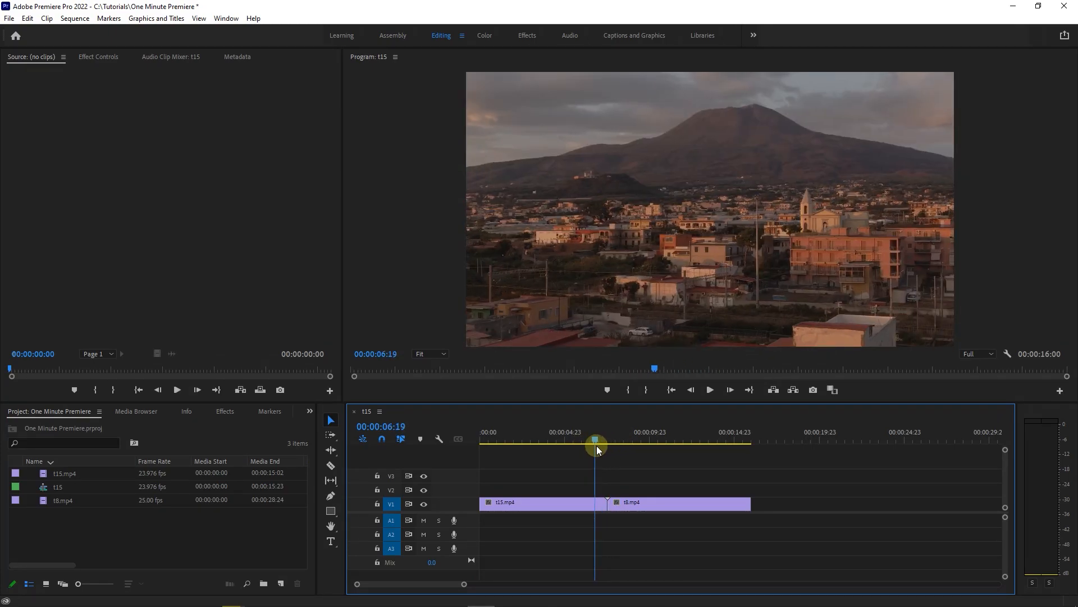
Search Effects for 'dip to white', drop it on the cut, and dismiss the warning.
left_click(224, 410)
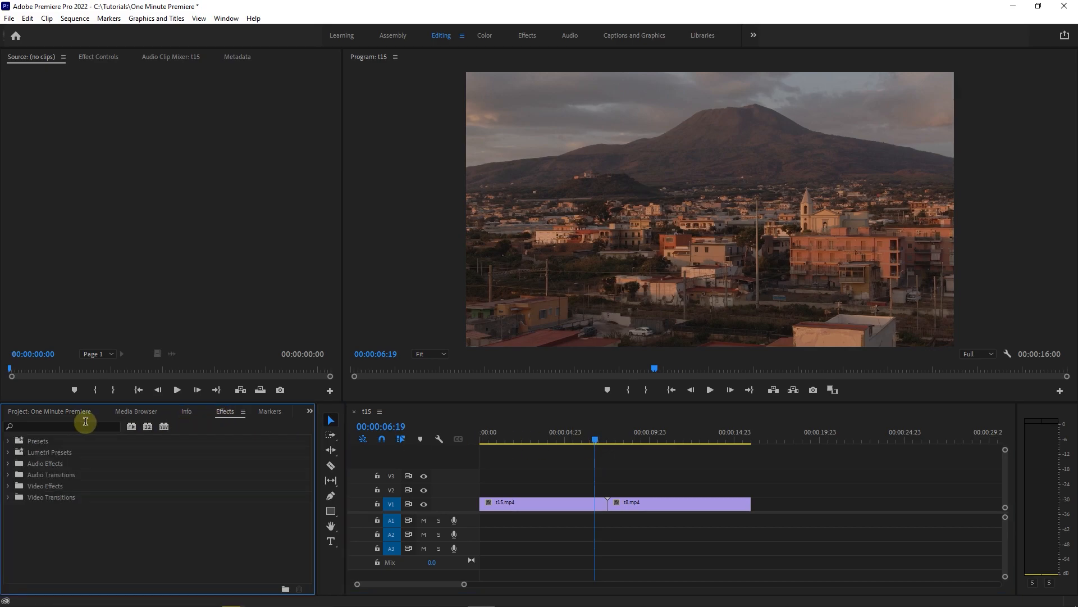
type("dip to white")
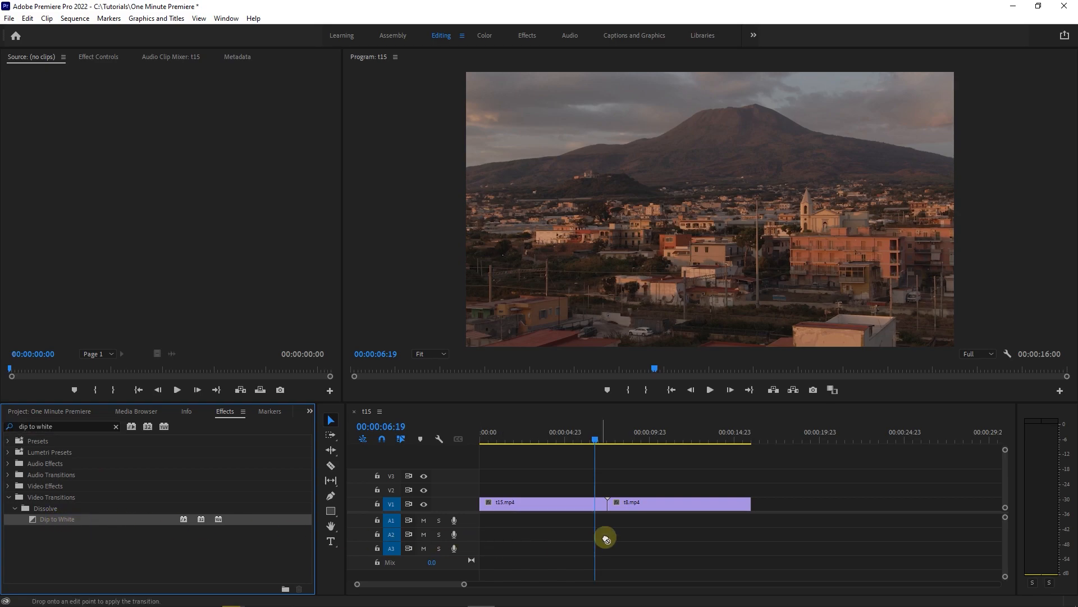
left_click_drag(56, 519, 595, 502)
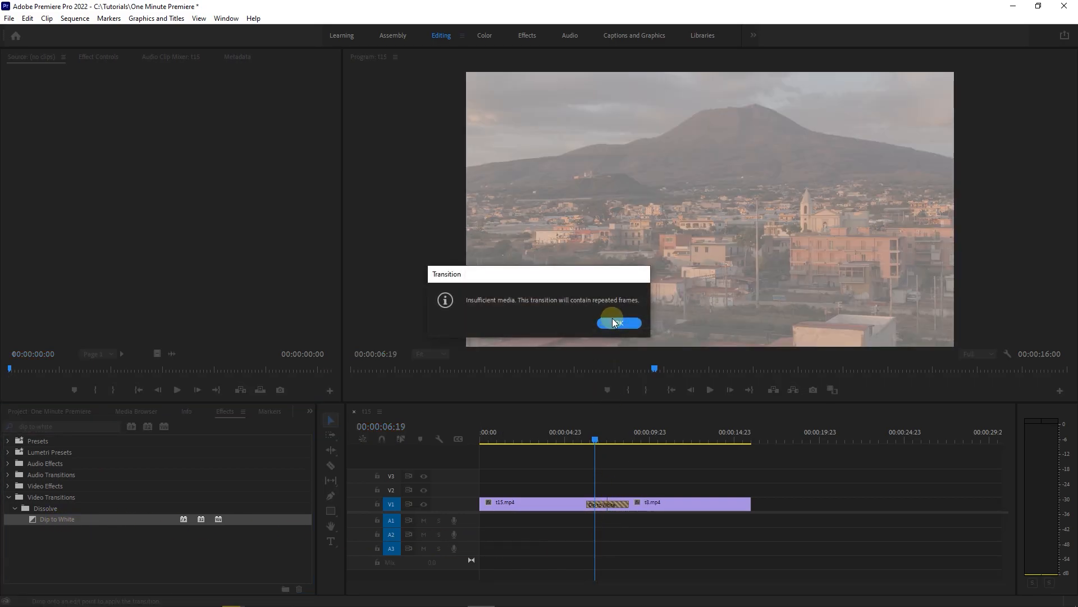
left_click(616, 323)
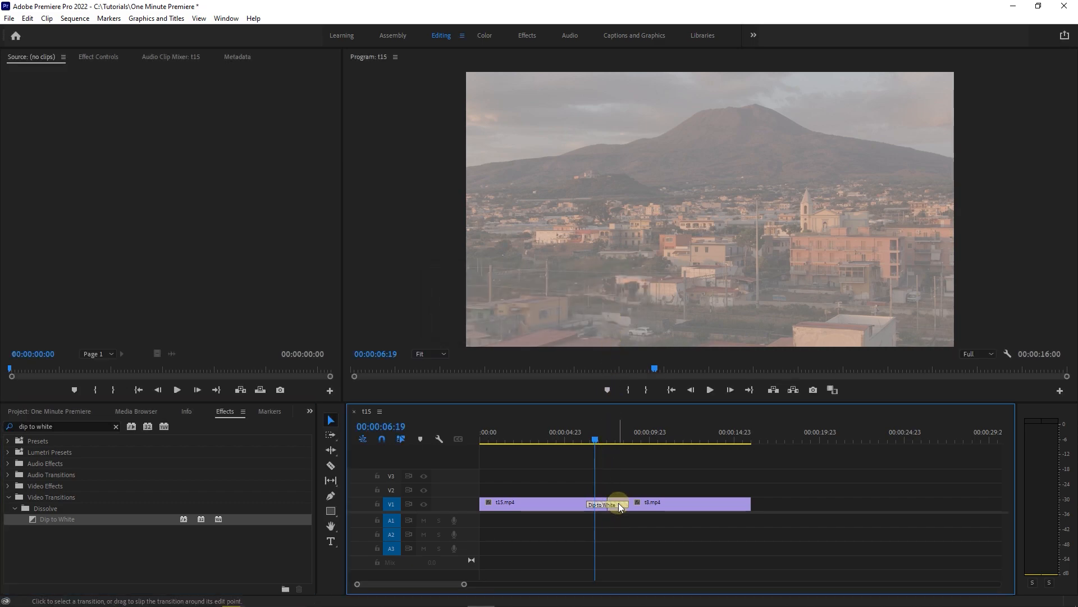
Set the Dip to White alignment to Center at Cut and duration to 00:00:01:12.
double_click(606, 504)
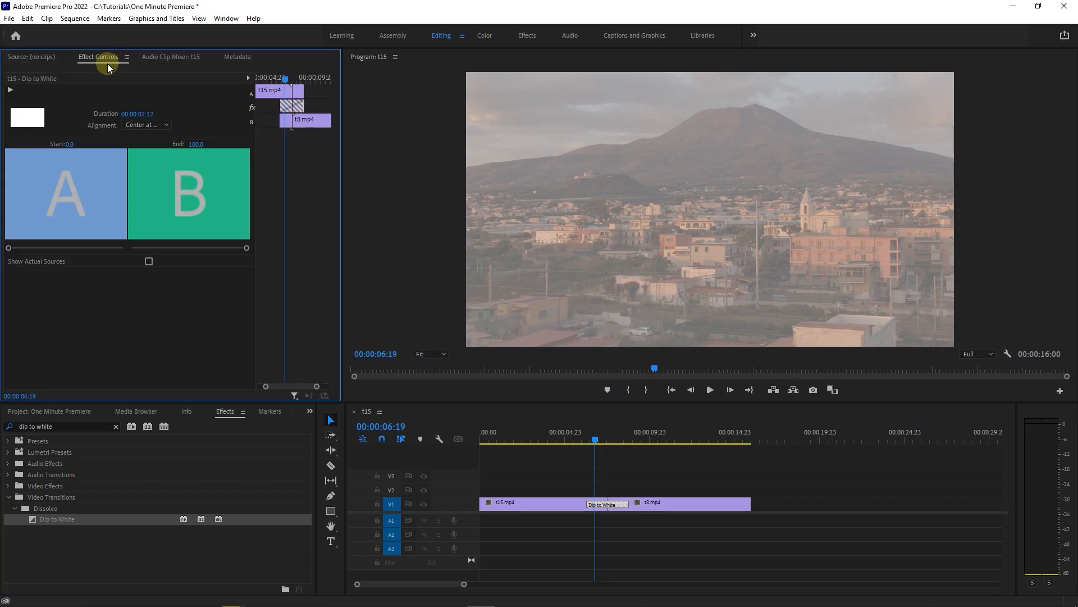
left_click(146, 125)
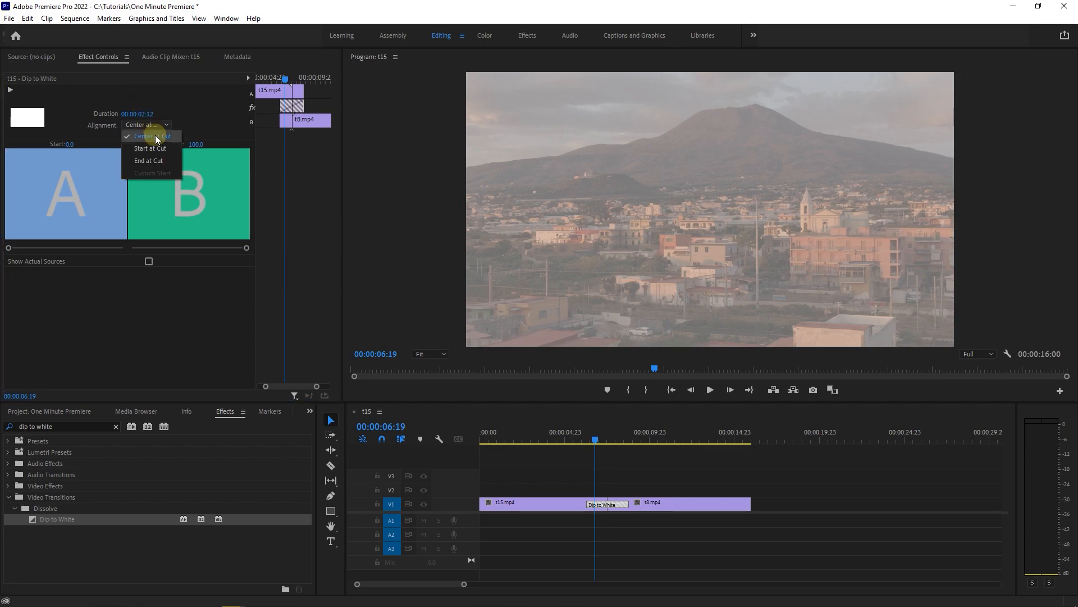
left_click(145, 135)
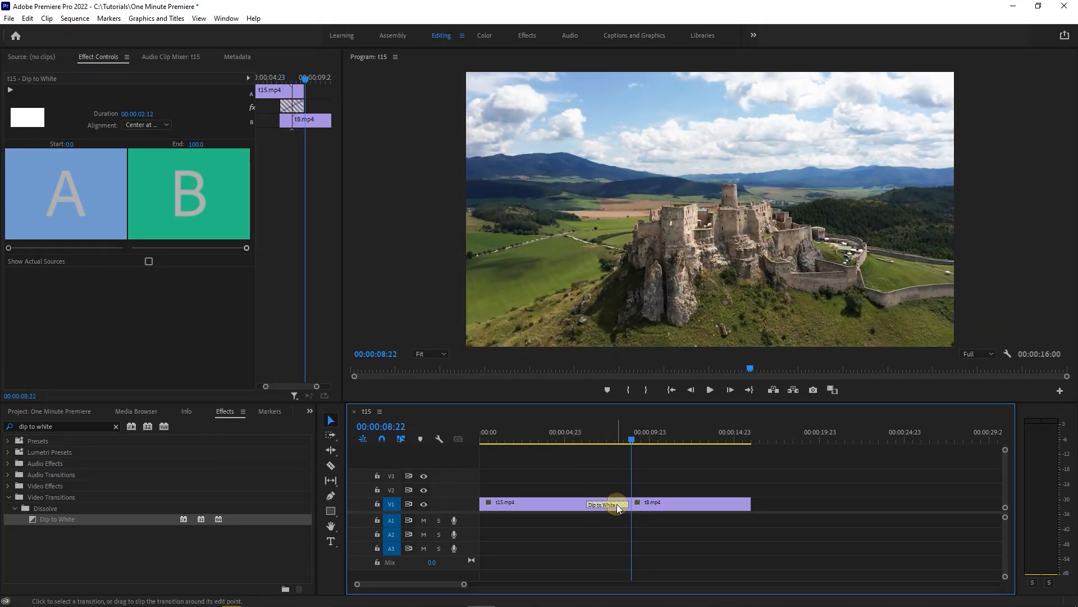
double_click(603, 503)
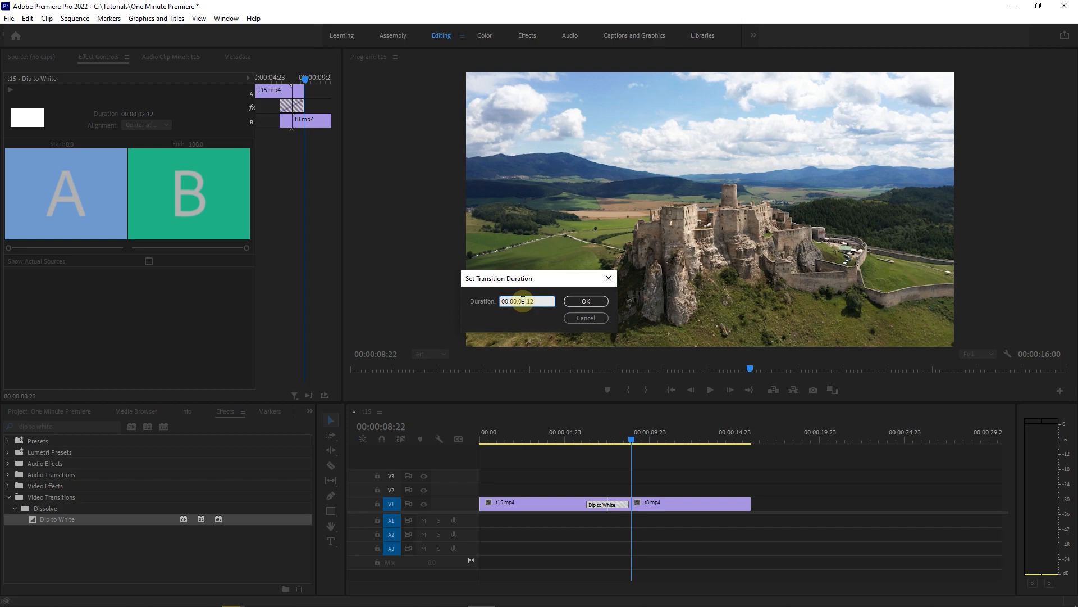
left_click(585, 301)
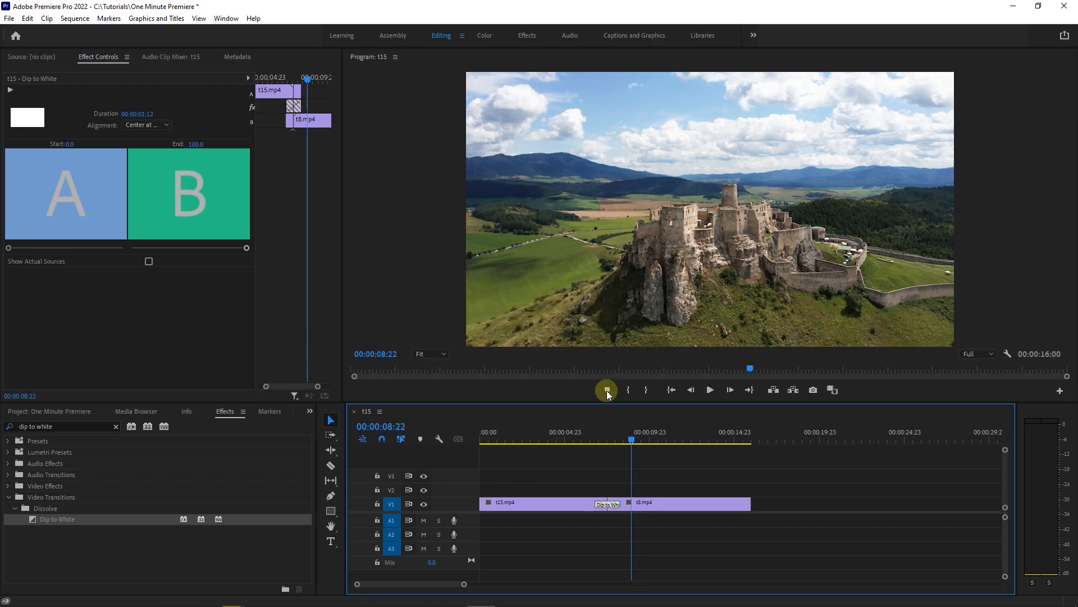